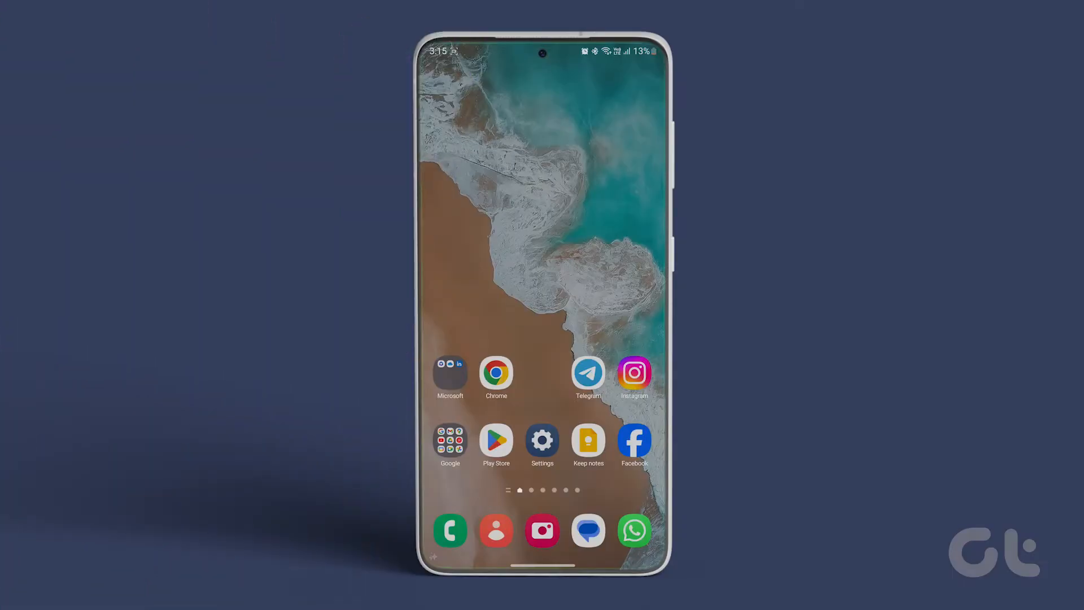
- Launch the phone's Contacts app from the home screen
{"action": "left_click", "coordinate": [496, 531]}
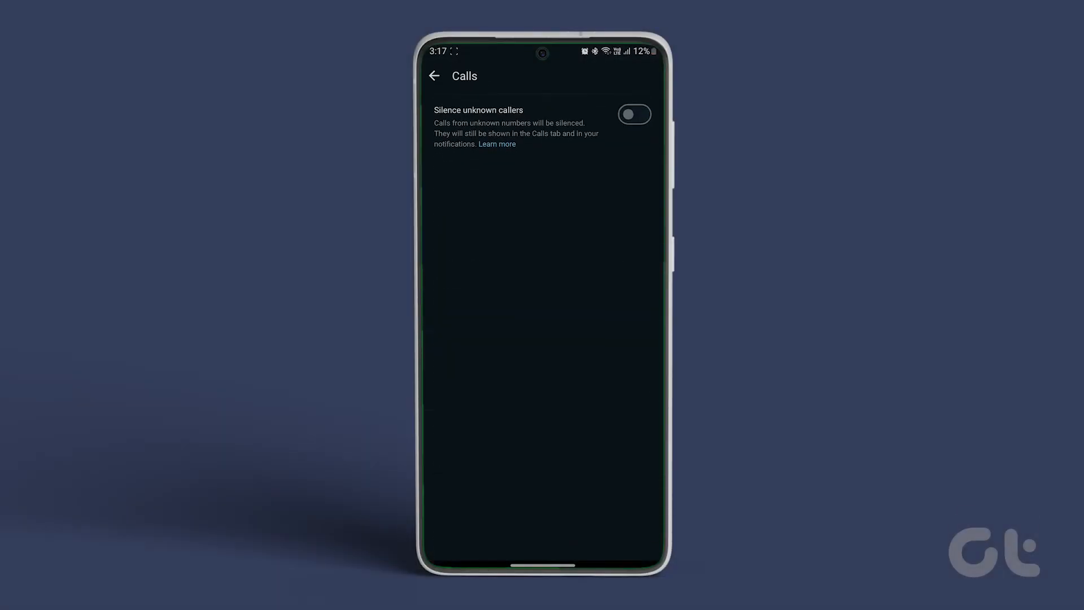
- Switch on 'Silence unknown callers' to silence calls from unsaved numbers
{"action": "left_click", "coordinate": [635, 114]}
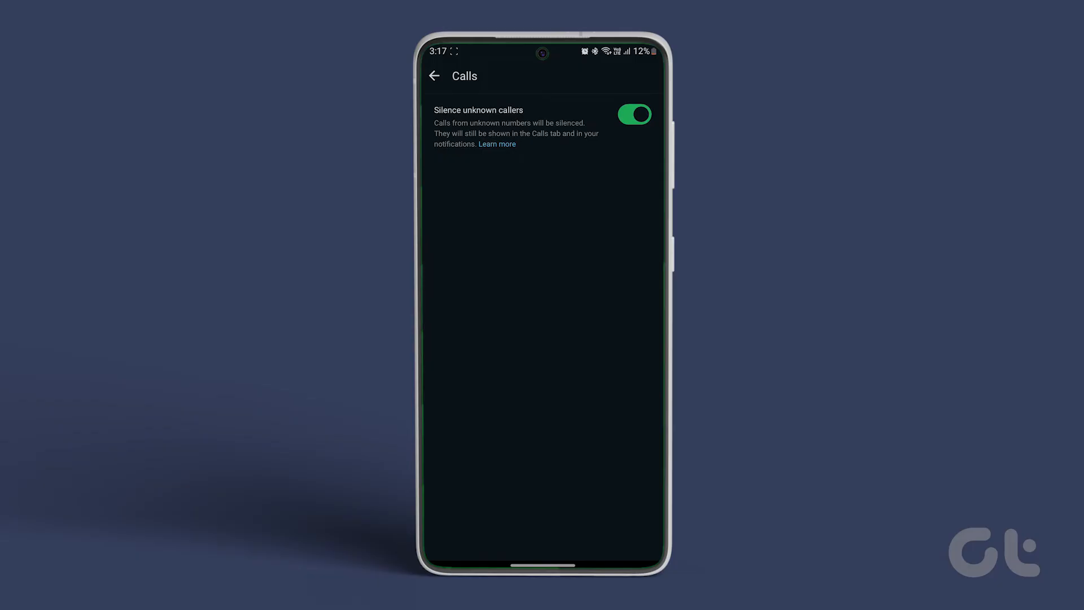